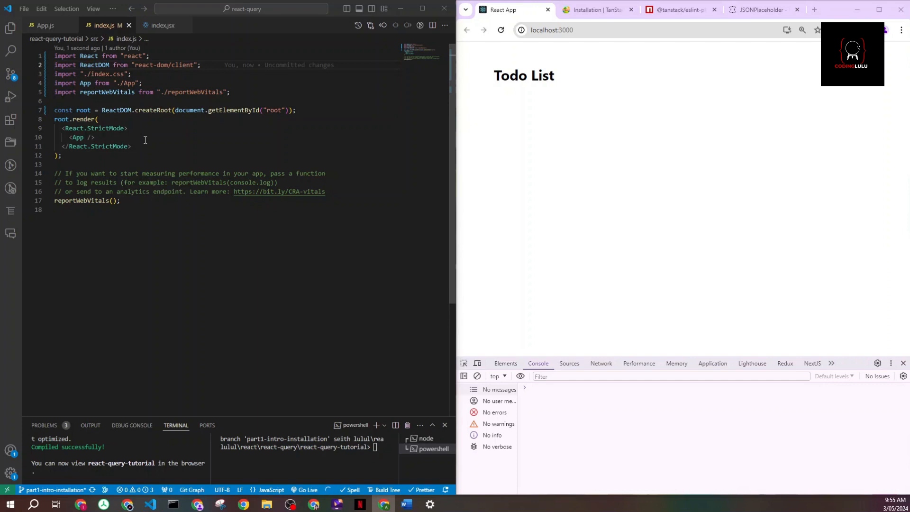
pyautogui.write('import { Que')
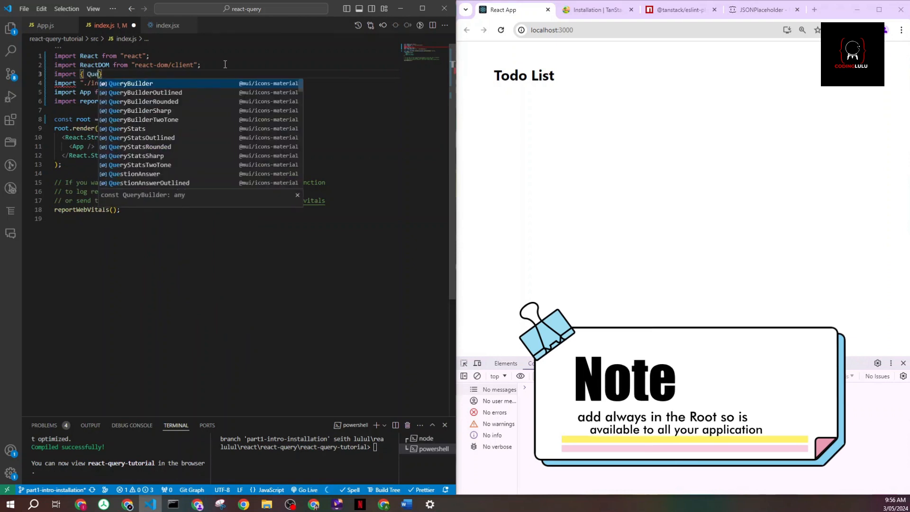
pyautogui.write('Client')
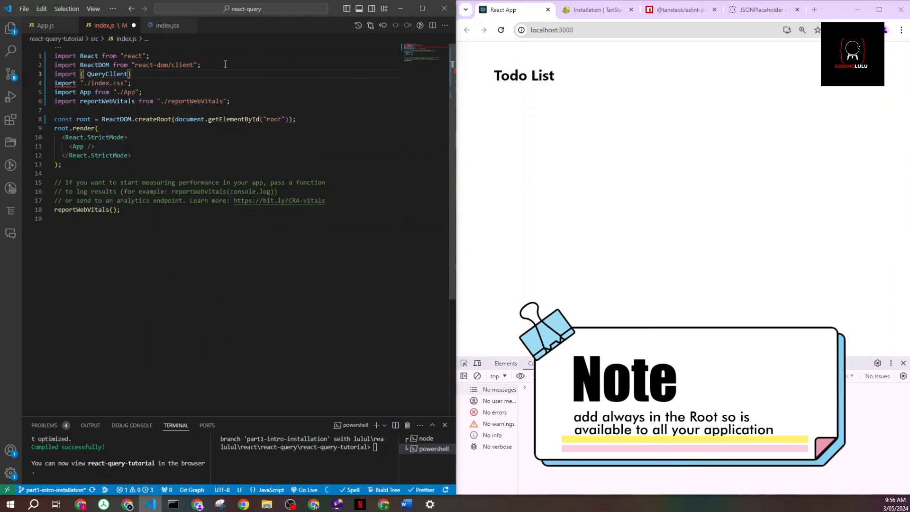
pyautogui.write(', Q')
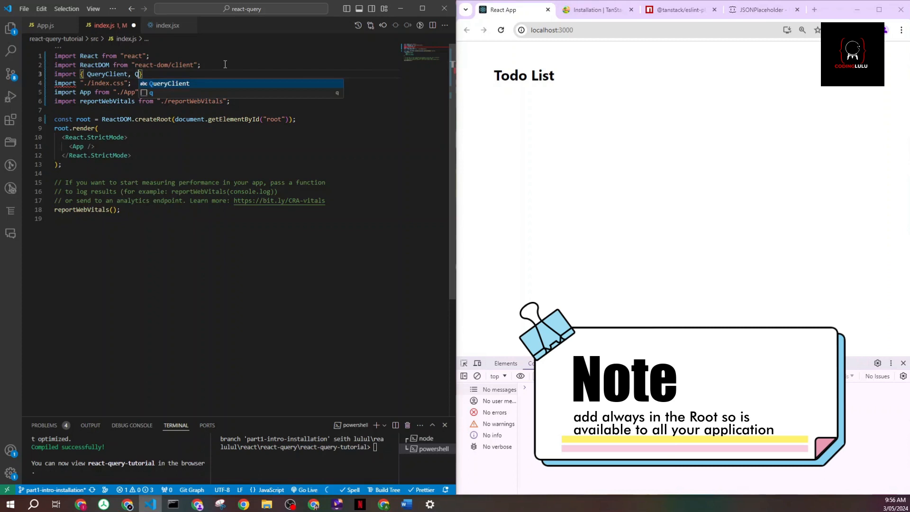
pyautogui.write('ueryClient')
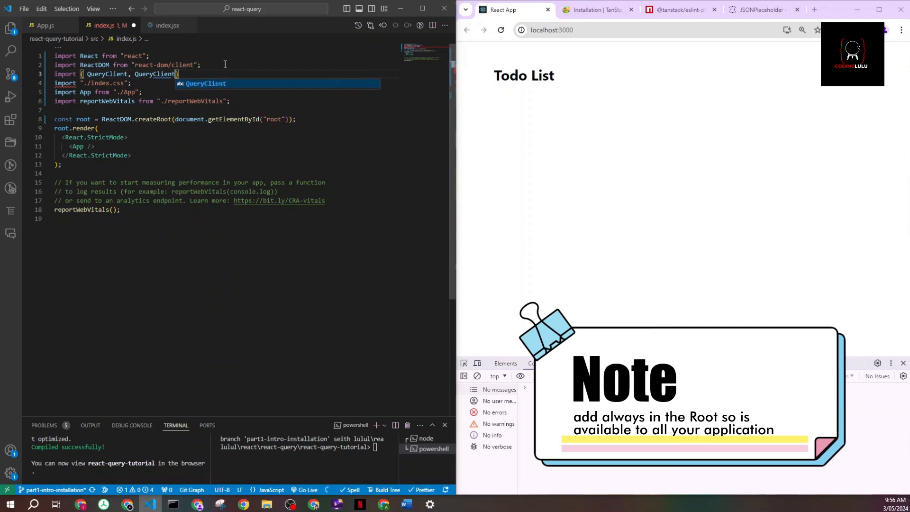
pyautogui.write('Provi')
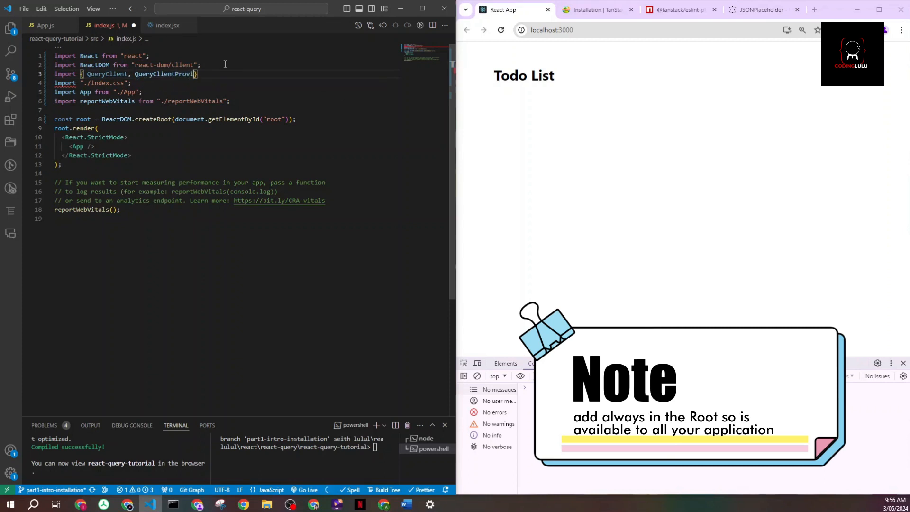
pyautogui.write('der')
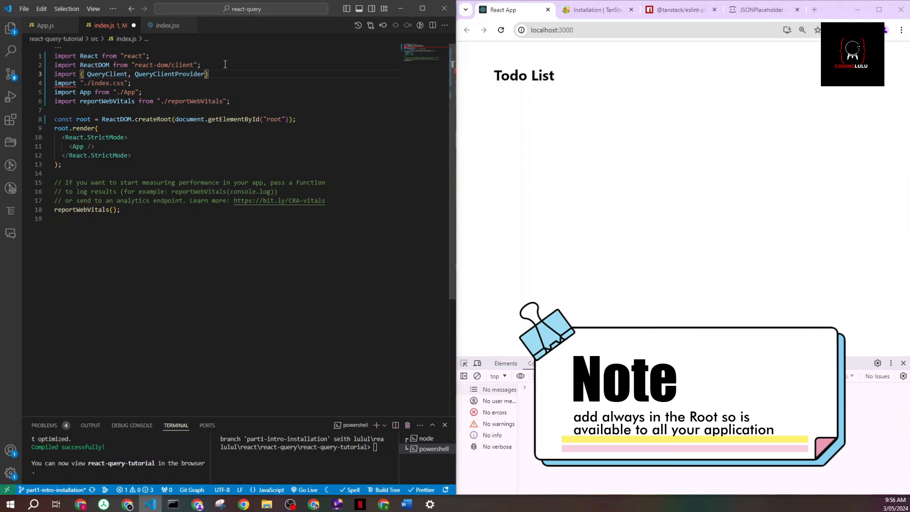
pyautogui.write("from '")
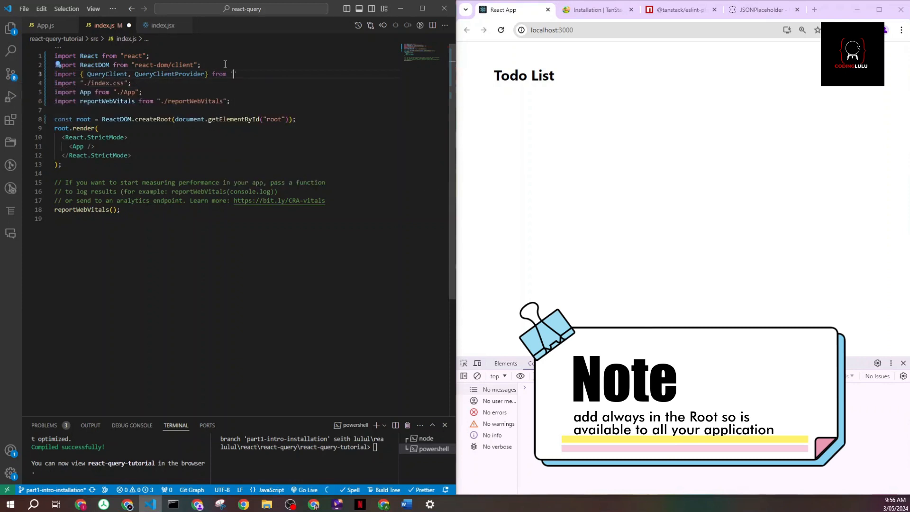
pyautogui.write("@tans'")
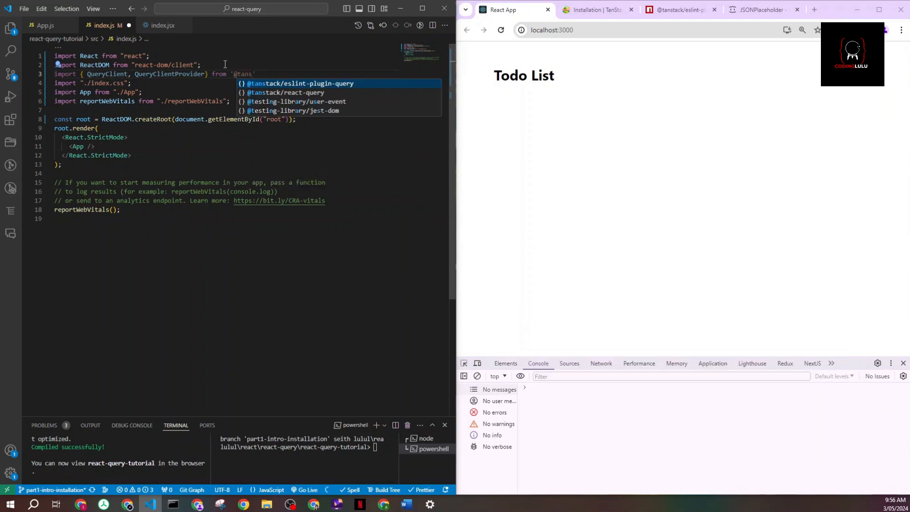
pyautogui.click(286, 93)
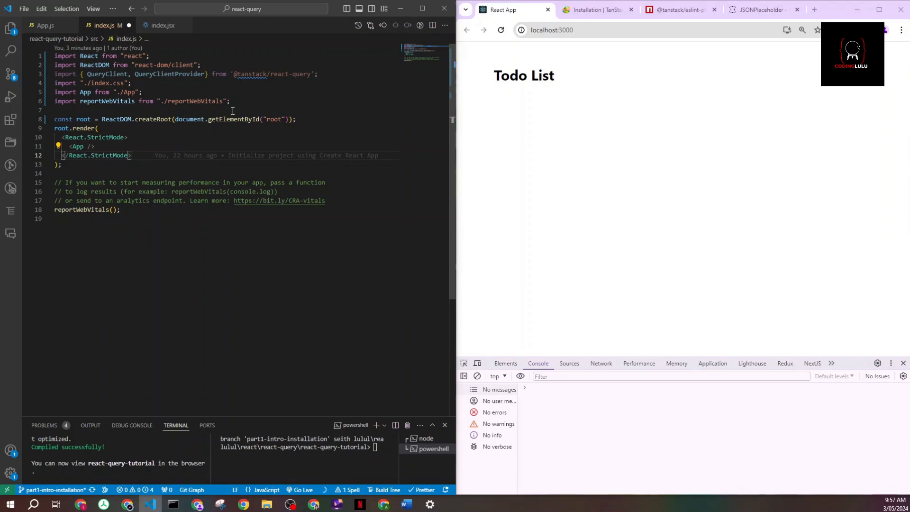
# Add the line const queryClient = new QueryClient(); after the imports.
pyautogui.press('Enter')
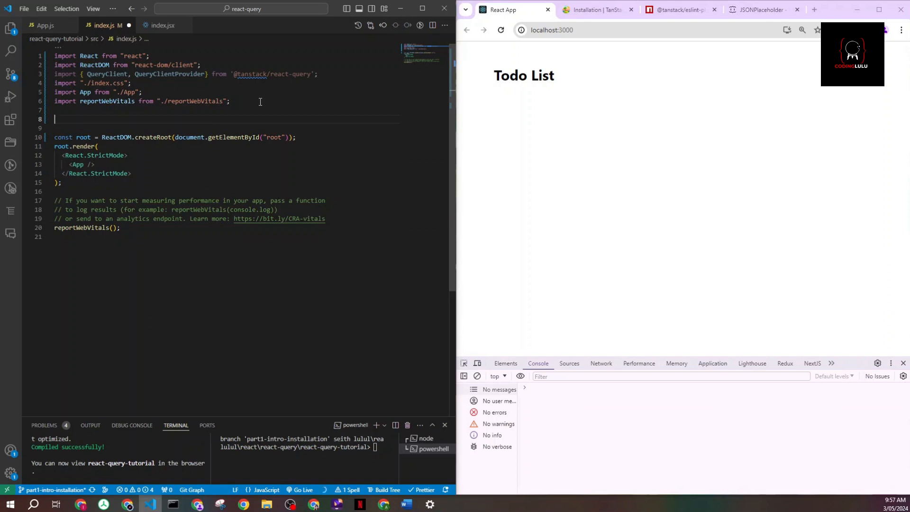
pyautogui.write('const')
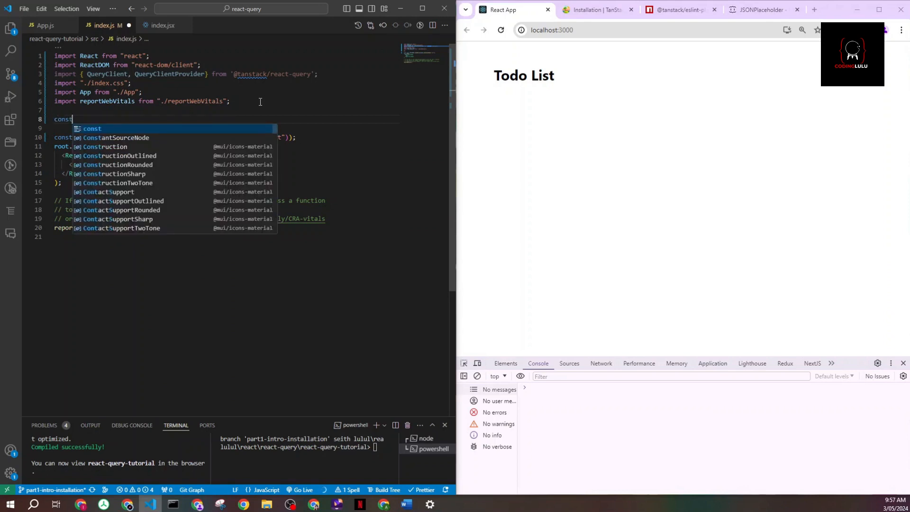
pyautogui.write('que')
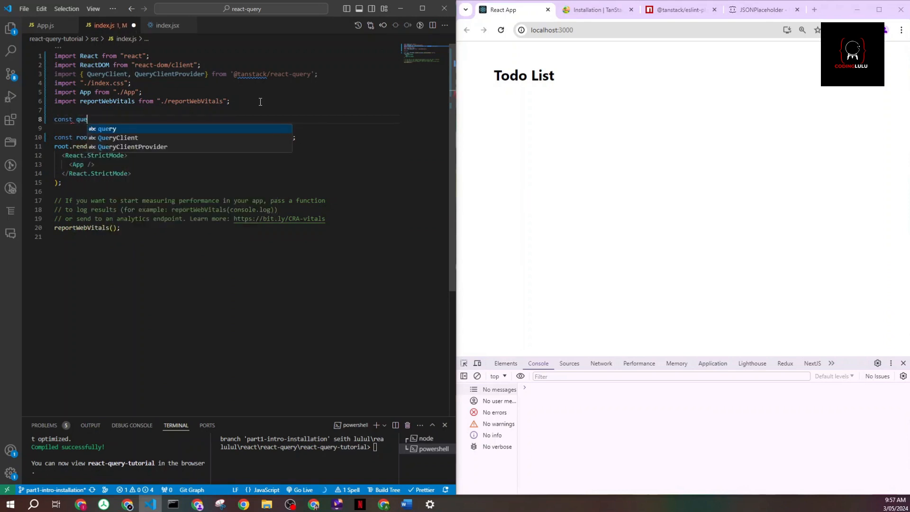
pyautogui.write('ryClient')
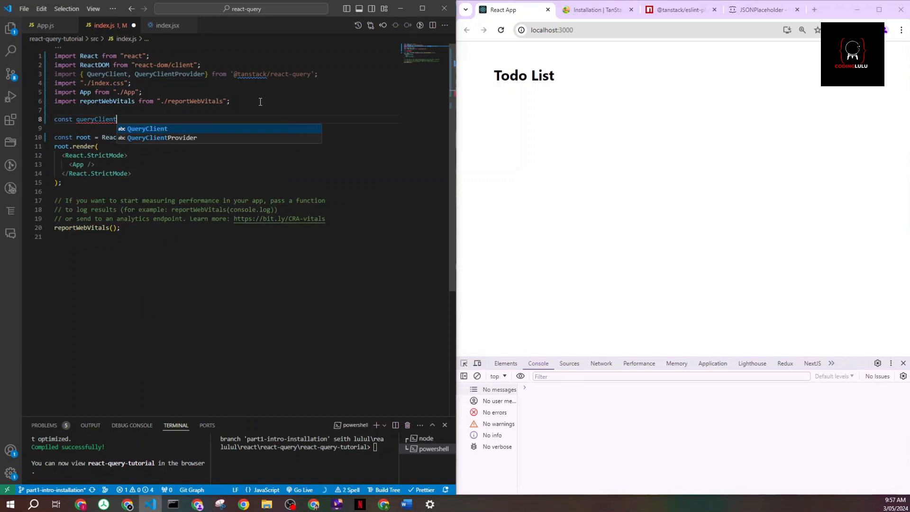
pyautogui.write('= new')
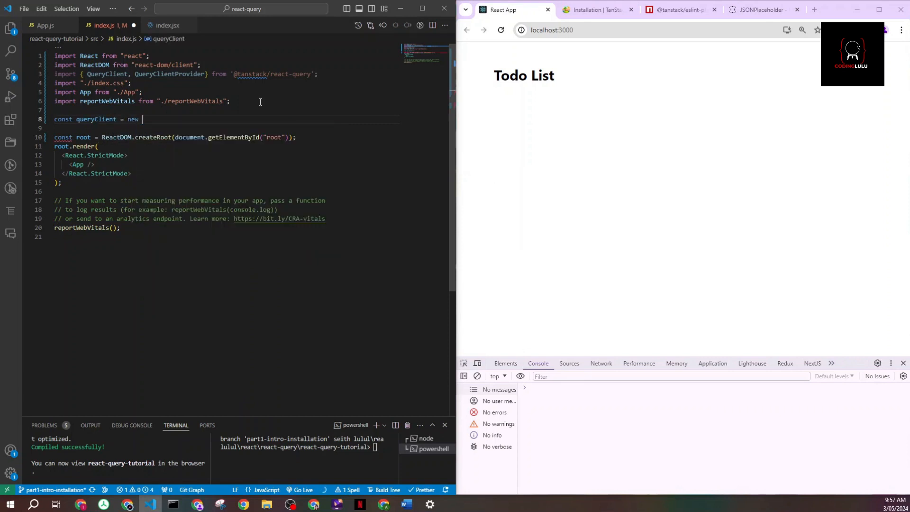
pyautogui.write('QueryClient')
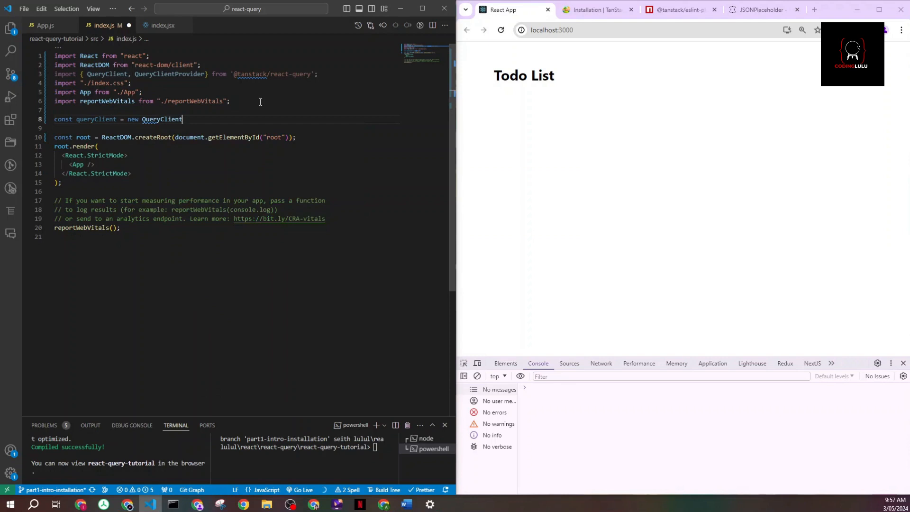
pyautogui.write('();')
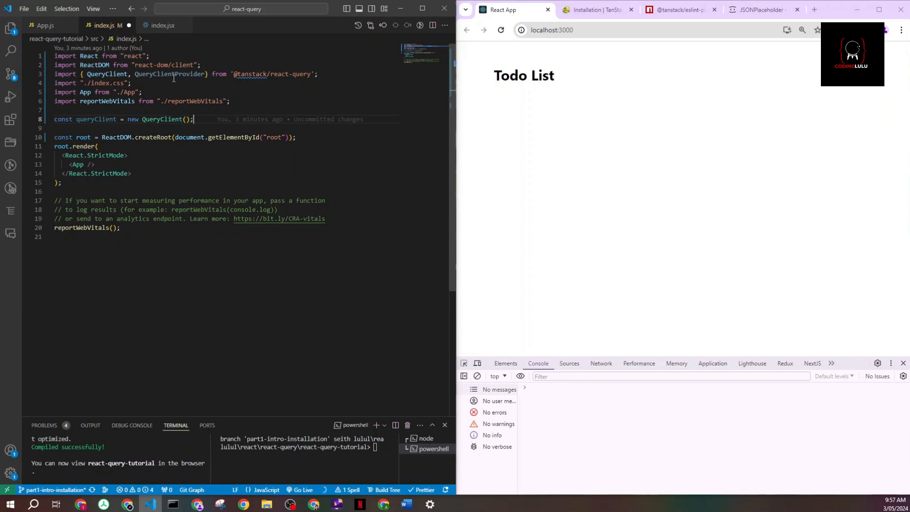
# Wrap <App /> in <QueryClientProvider client={queryClient}> inside React.StrictMode.
pyautogui.doubleClick(77, 165)
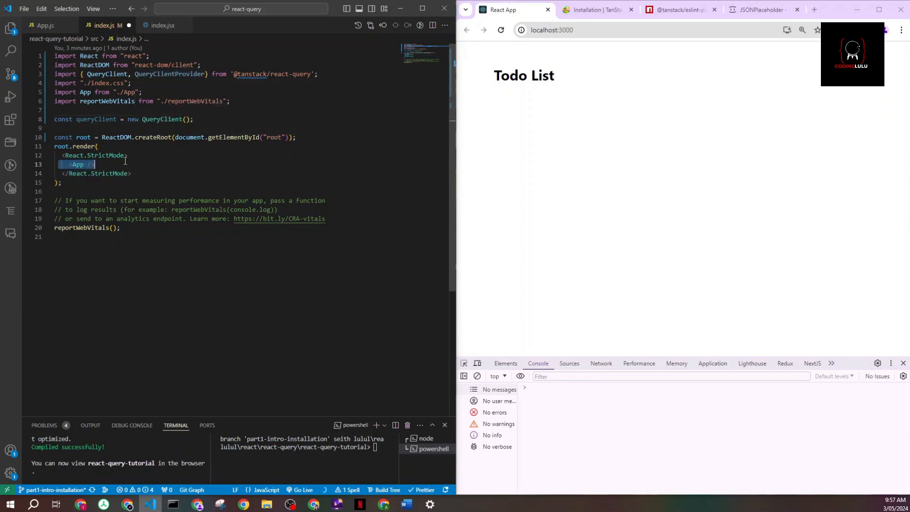
pyautogui.write('q')
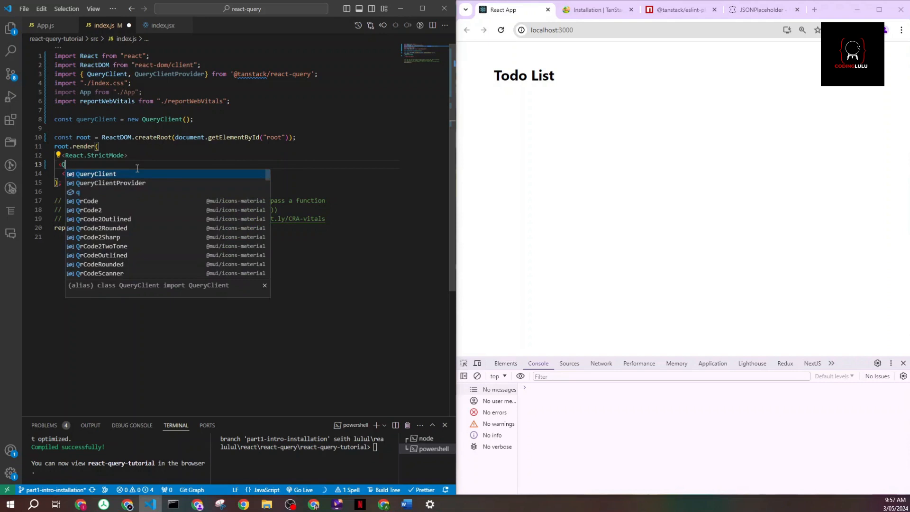
pyautogui.write('ueryClientProvider>')
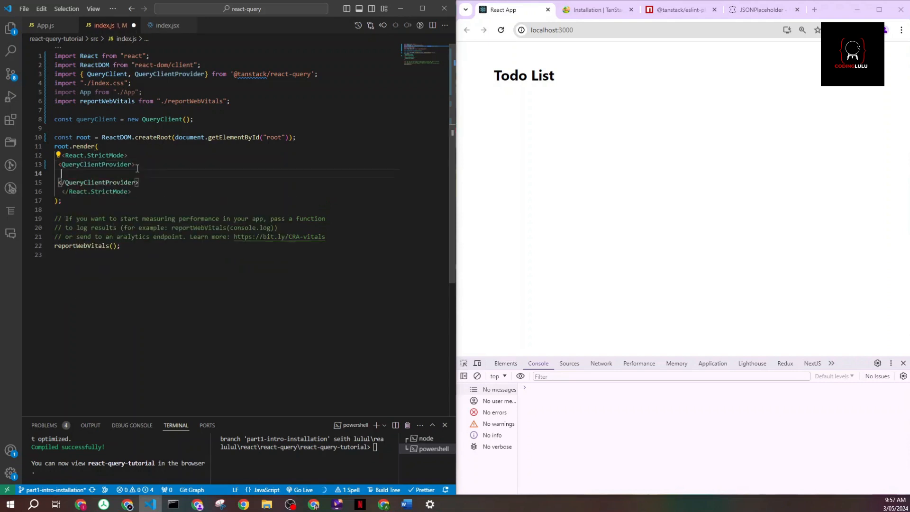
pyautogui.write('<App />')
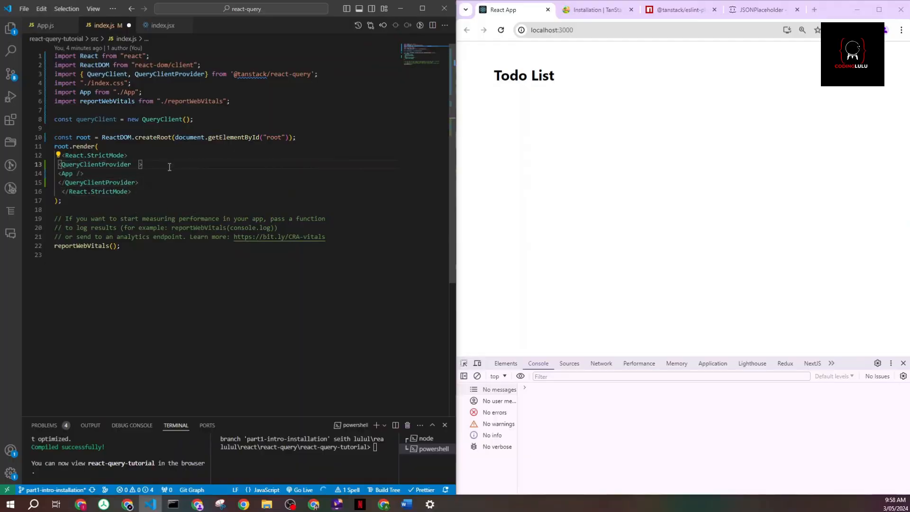
pyautogui.write('client={')
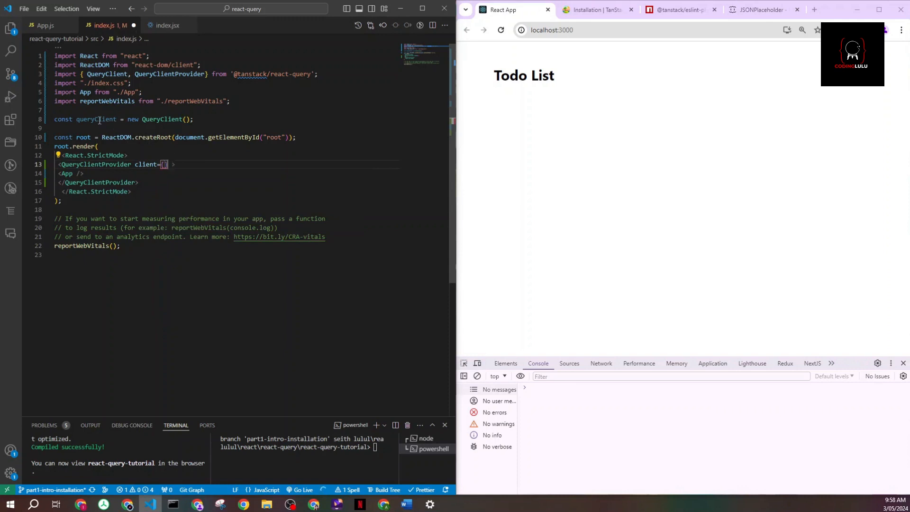
pyautogui.doubleClick(96, 119)
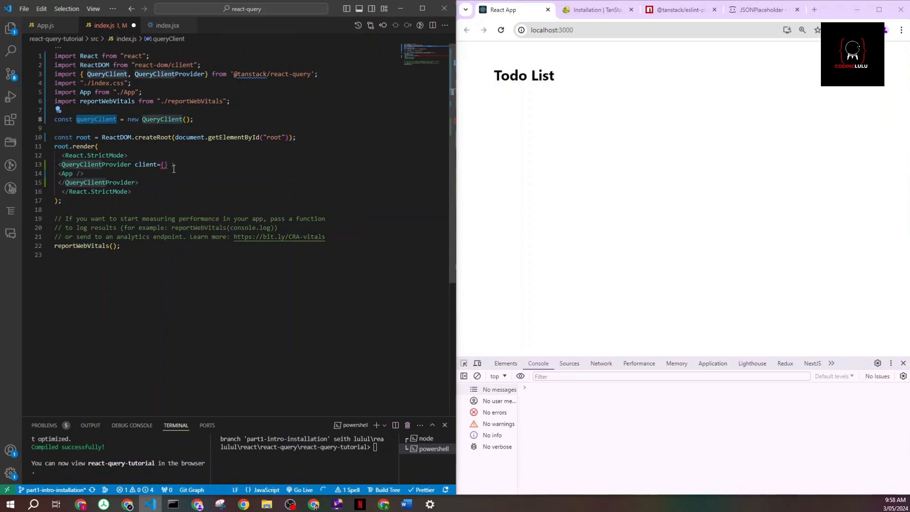
pyautogui.write('queryClient')
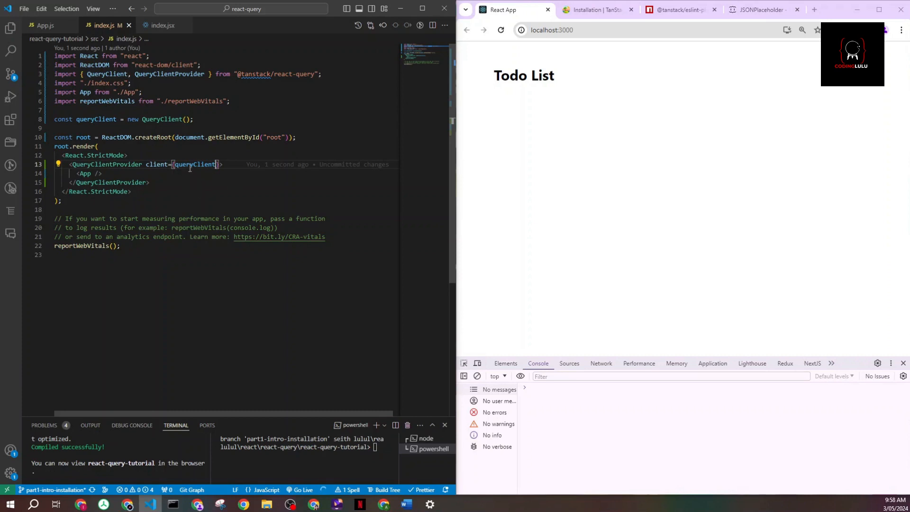
pyautogui.doubleClick(194, 164)
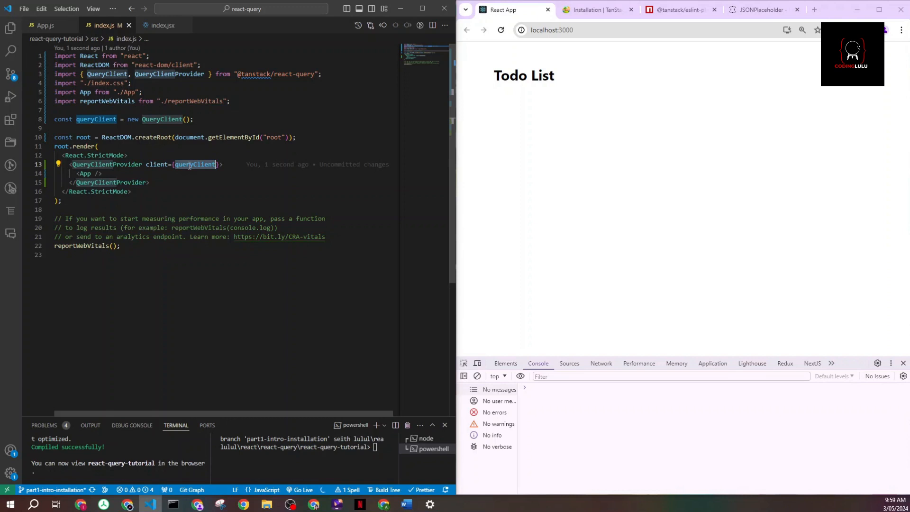
pyautogui.click(166, 25)
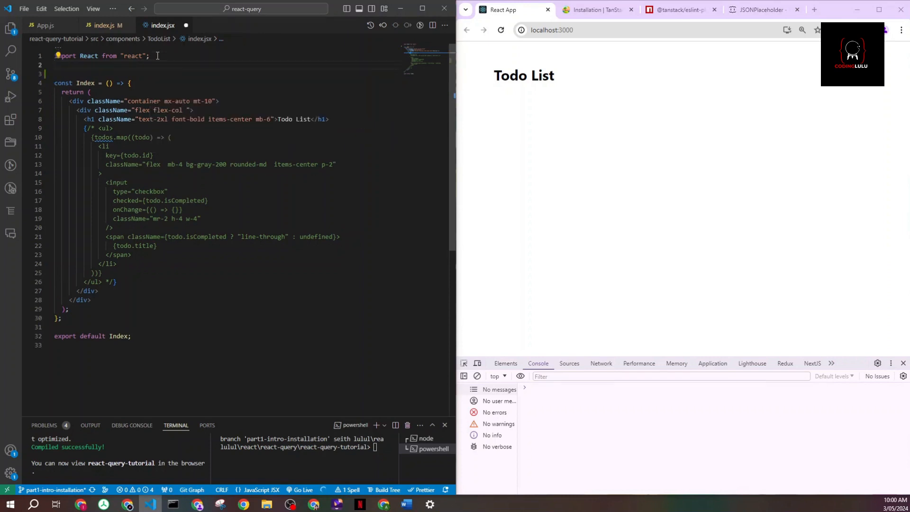
pyautogui.write('import')
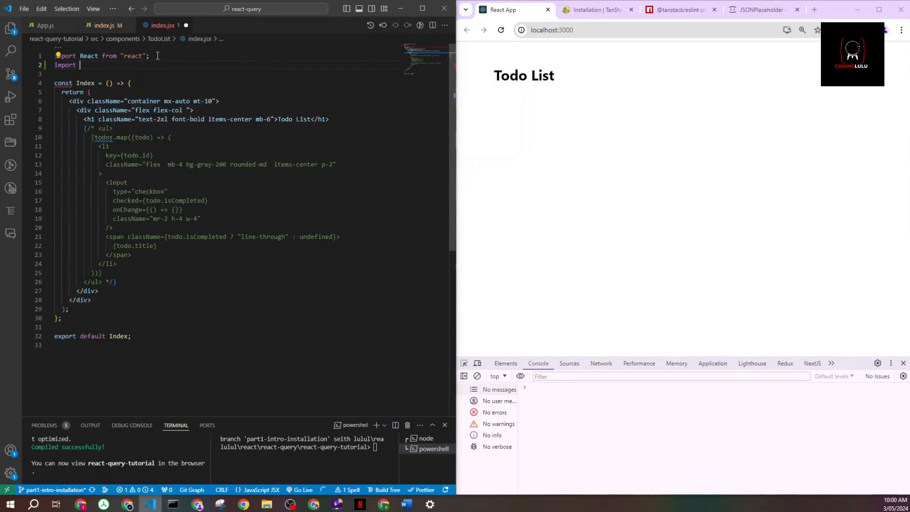
pyautogui.write('{useQuery } from "@tanstack/react-query";')
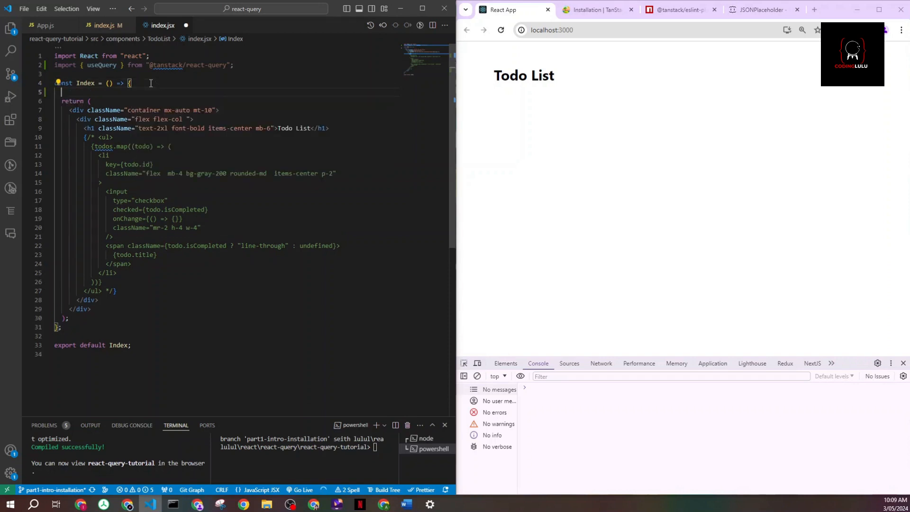
# Above Index's return, type const query = useQuery({ queryFn: ... }) and begin the queryFn option.
pyautogui.write('const query =')
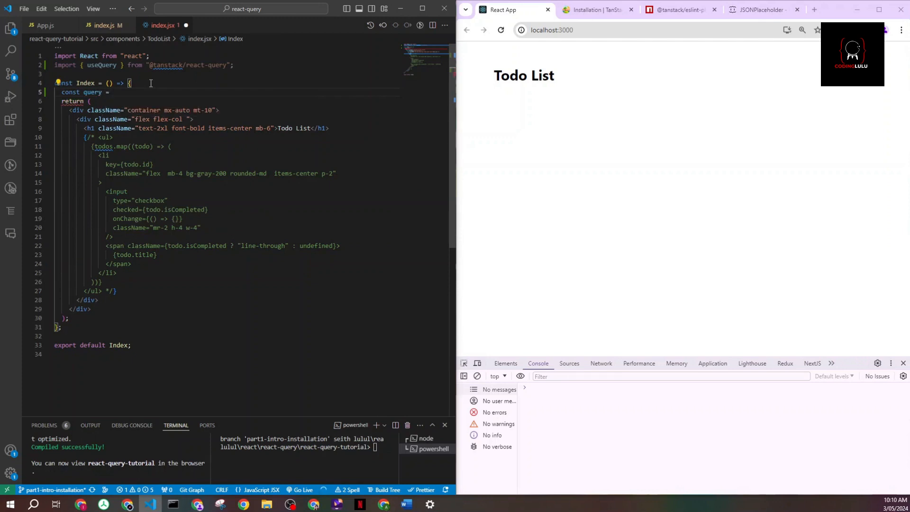
pyautogui.write('useQuery()')
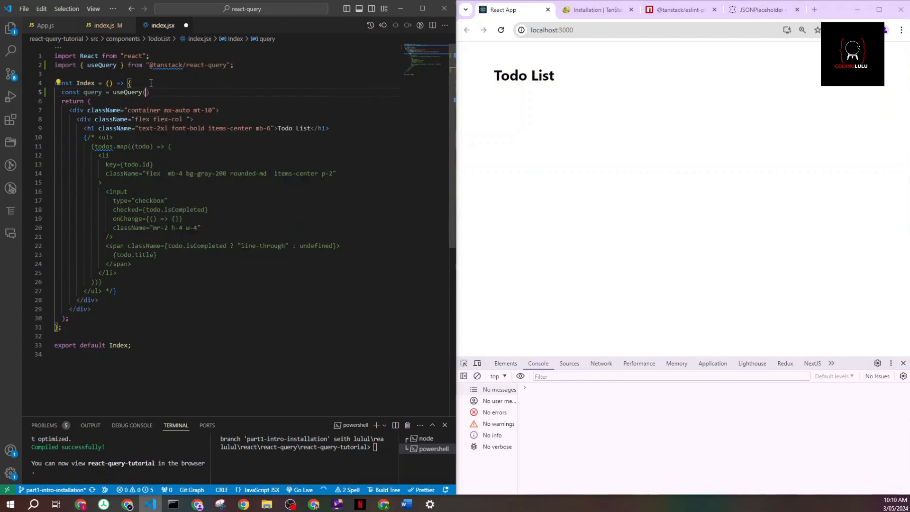
pyautogui.write('{')
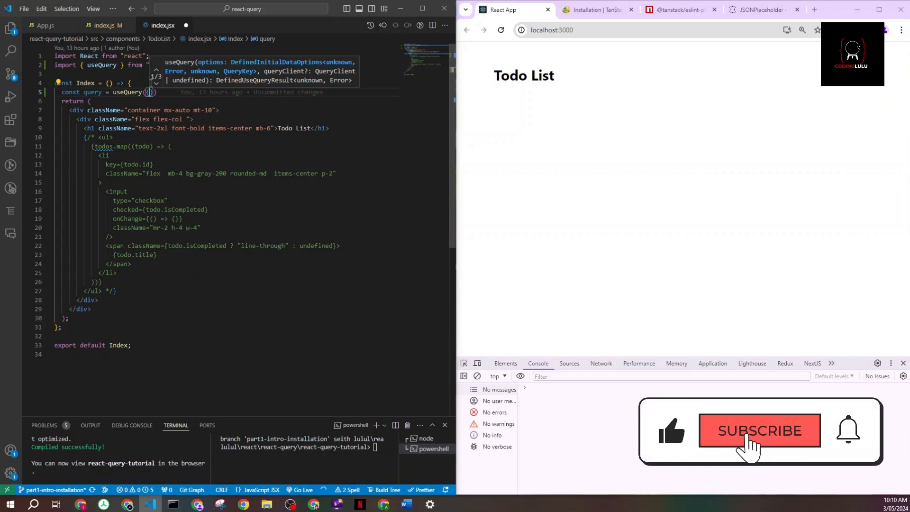
pyautogui.click(759, 430)
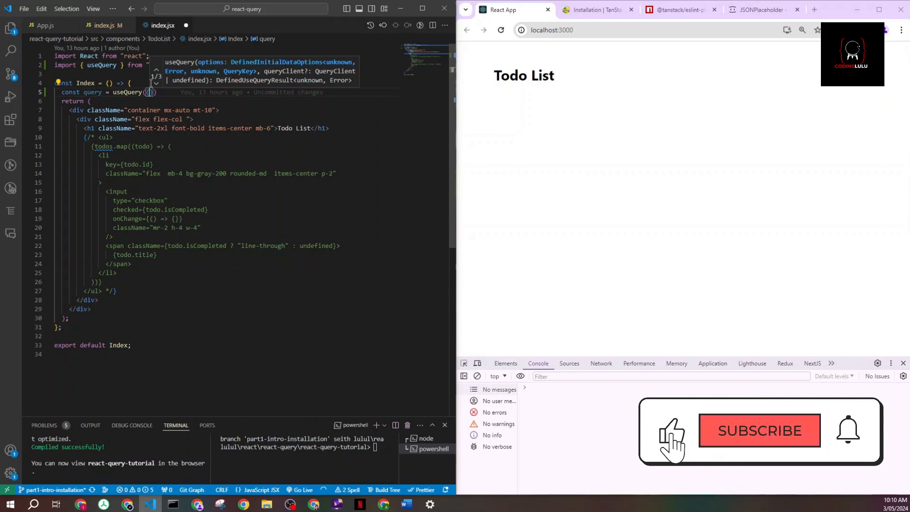
pyautogui.click(759, 430)
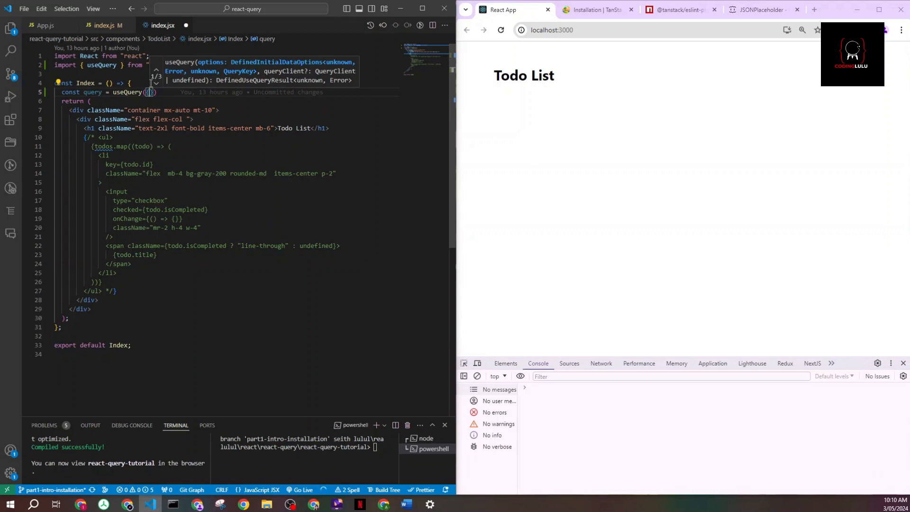
pyautogui.write('queryFn: ()=>')
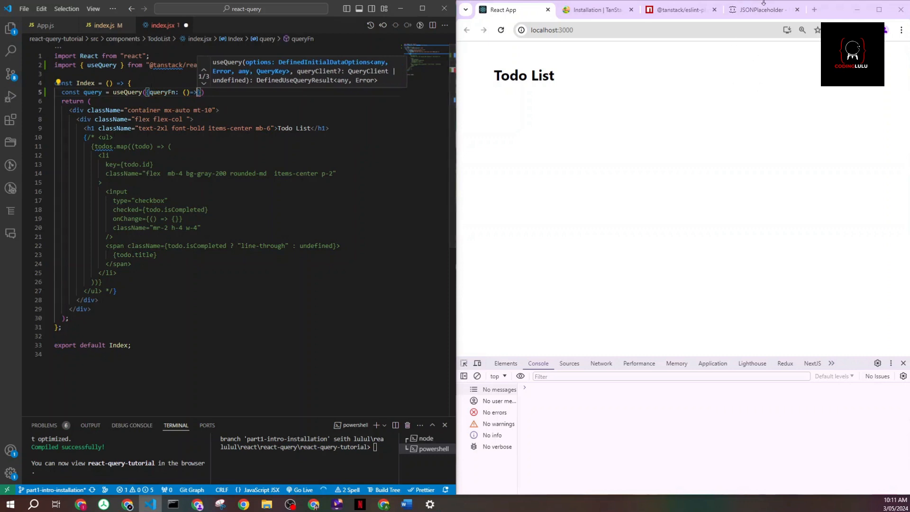
# Select the example fetch code on the JSONPlaceholder page in the browser.
pyautogui.click(764, 10)
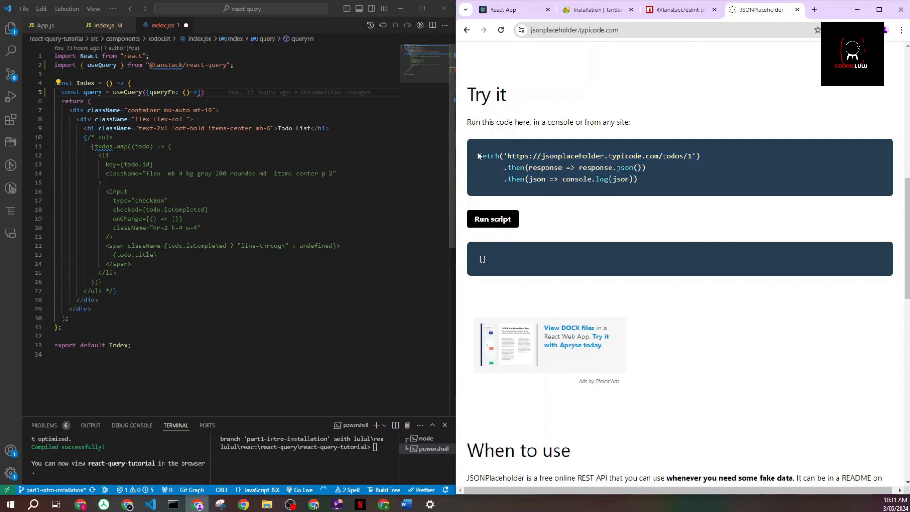
pyautogui.moveTo(478, 156); pyautogui.dragTo(664, 168)
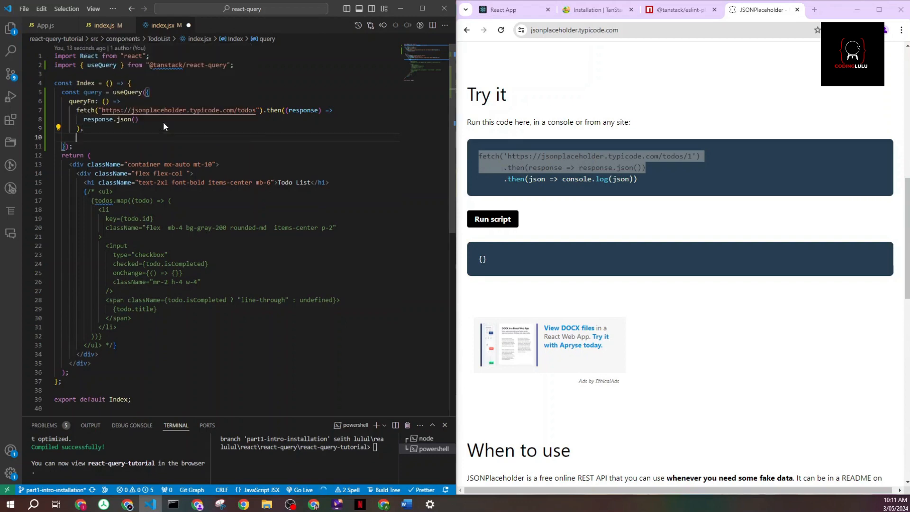
# Add queryKey: "todos" after queryFn in the useQuery options object.
pyautogui.write('queryKey')
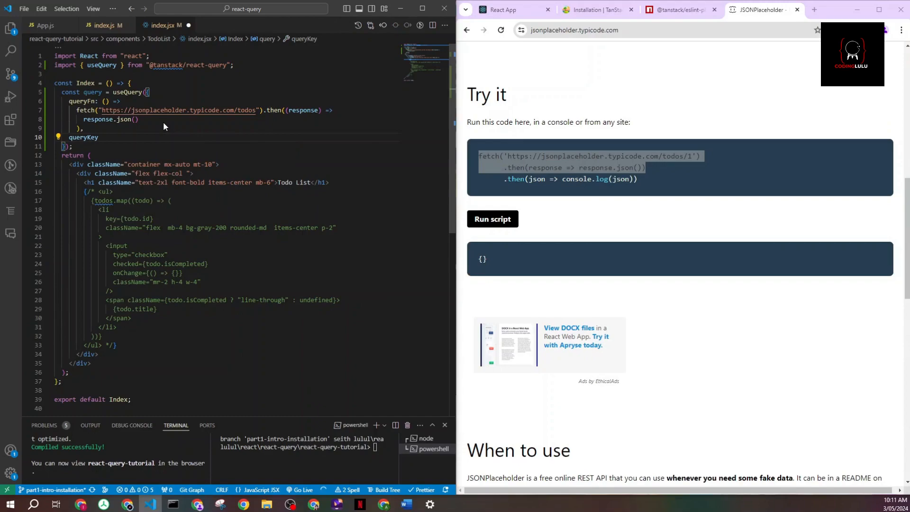
pyautogui.write(": '")
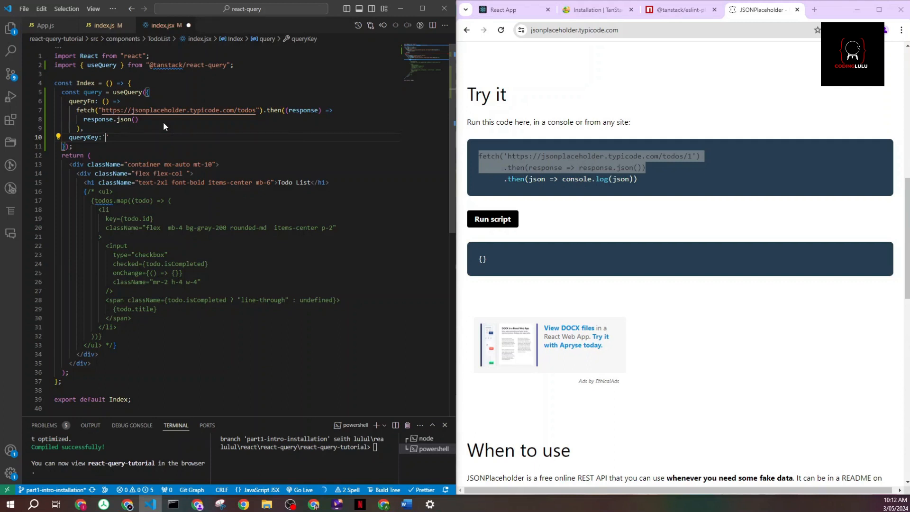
pyautogui.write("todos'")
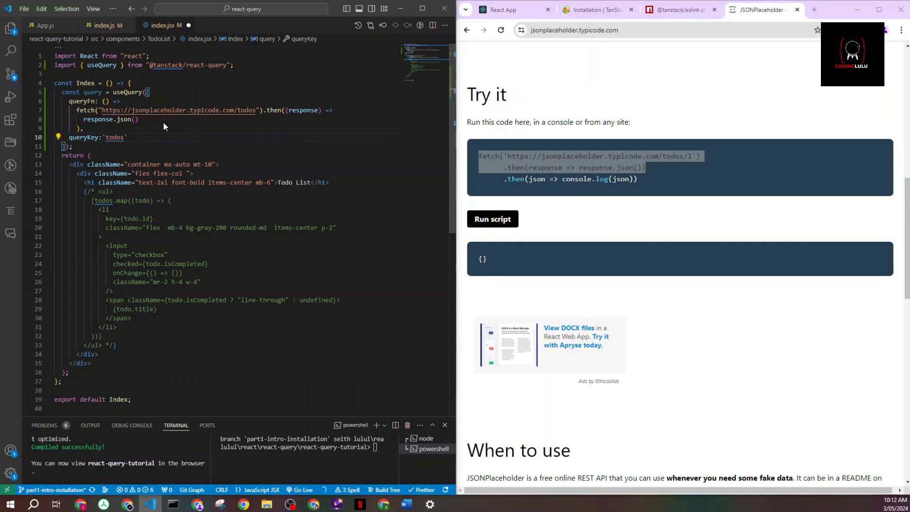
pyautogui.click(126, 137)
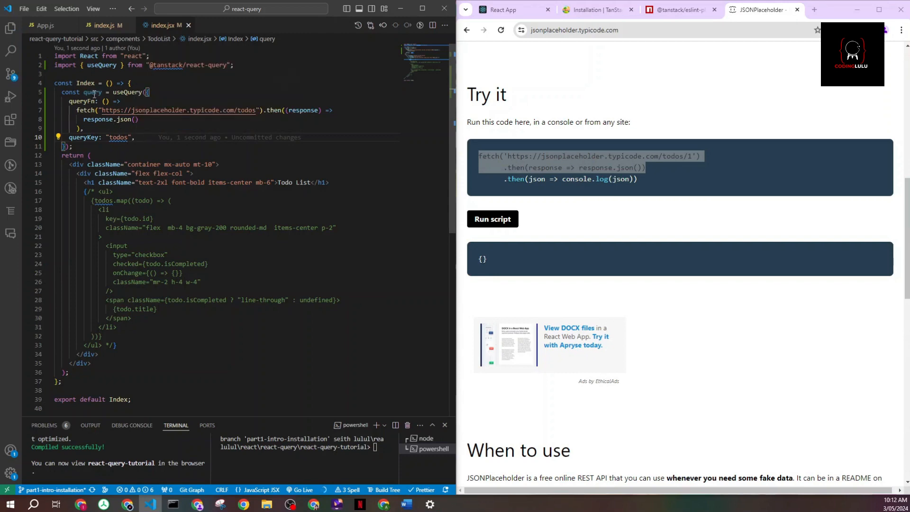
pyautogui.moveTo(93, 92)
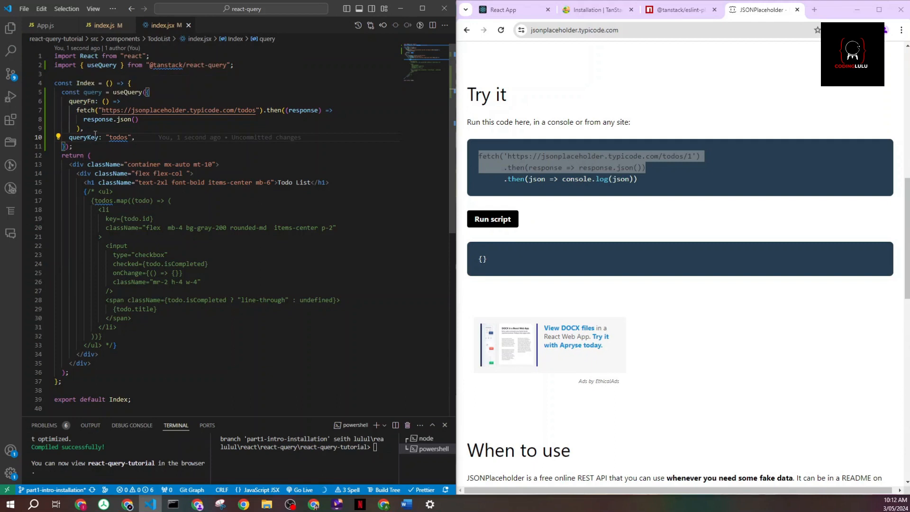
# Select the query variable name to replace it with a destructured data.
pyautogui.doubleClick(92, 92)
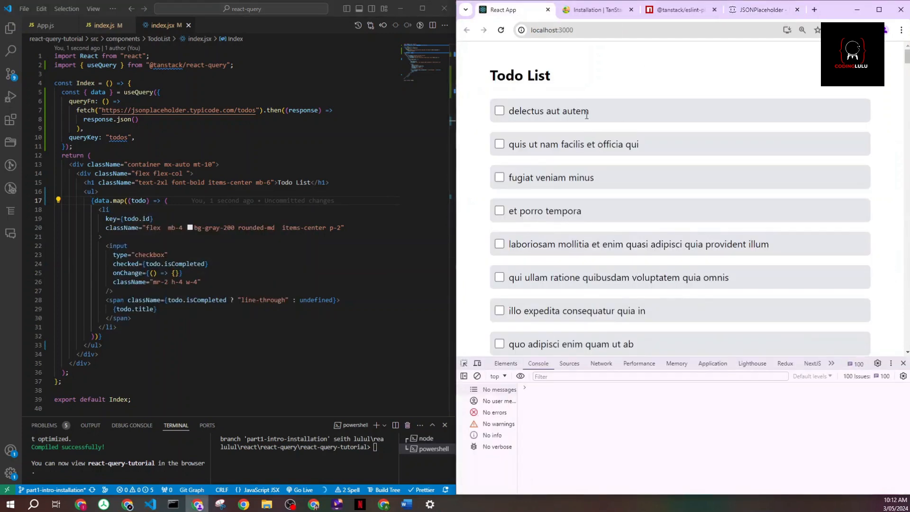
pyautogui.moveTo(550, 106)
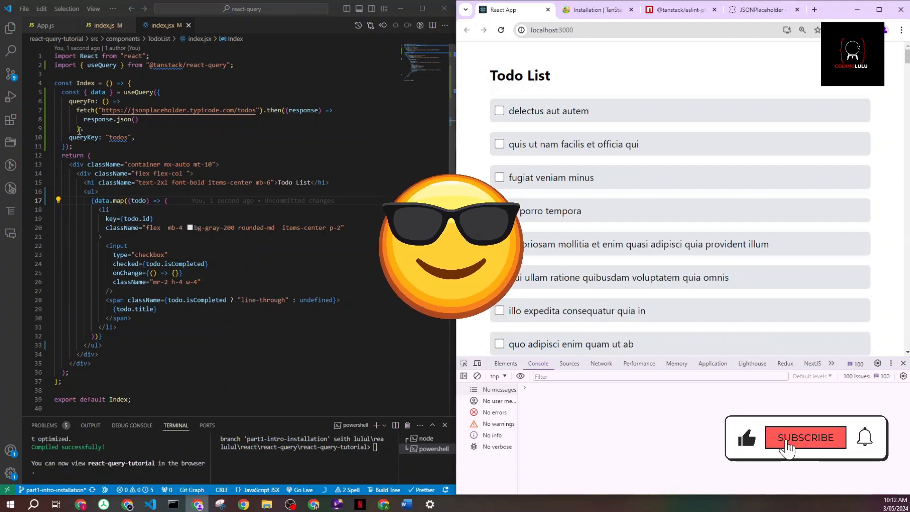
pyautogui.click(806, 437)
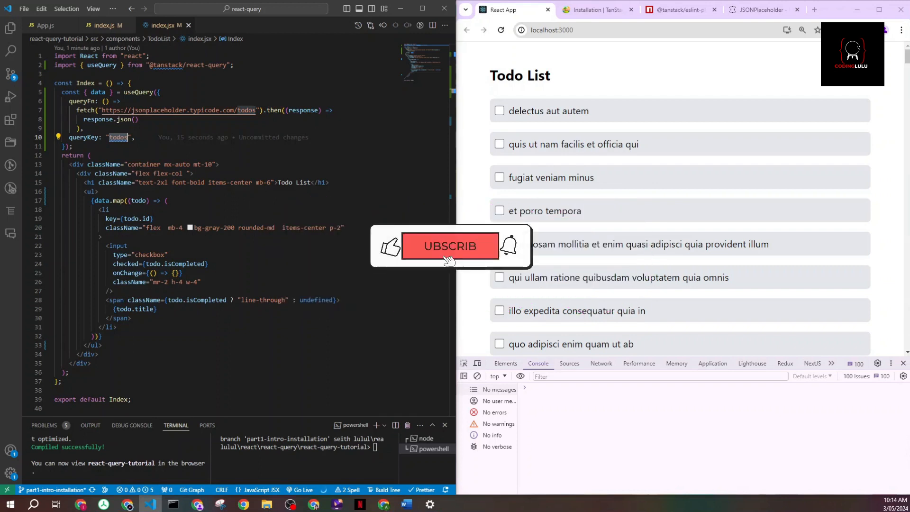
pyautogui.click(450, 246)
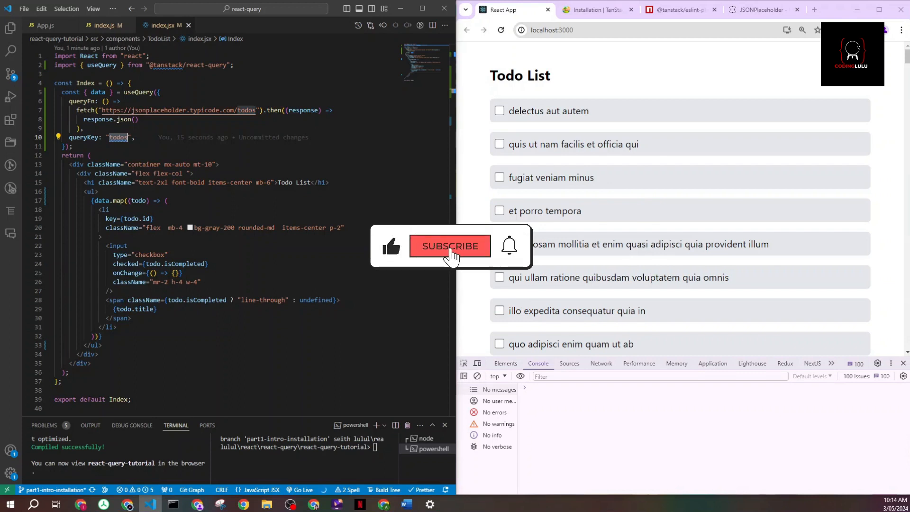
pyautogui.click(450, 246)
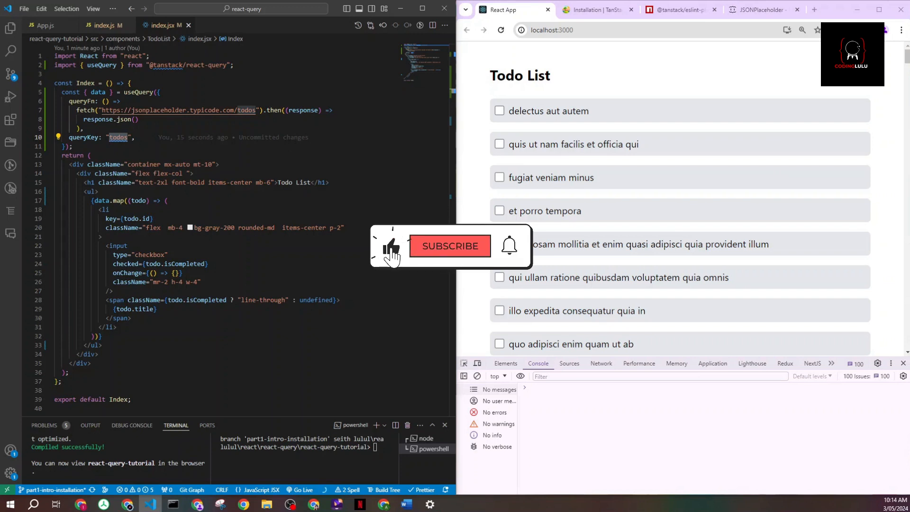
pyautogui.click(450, 246)
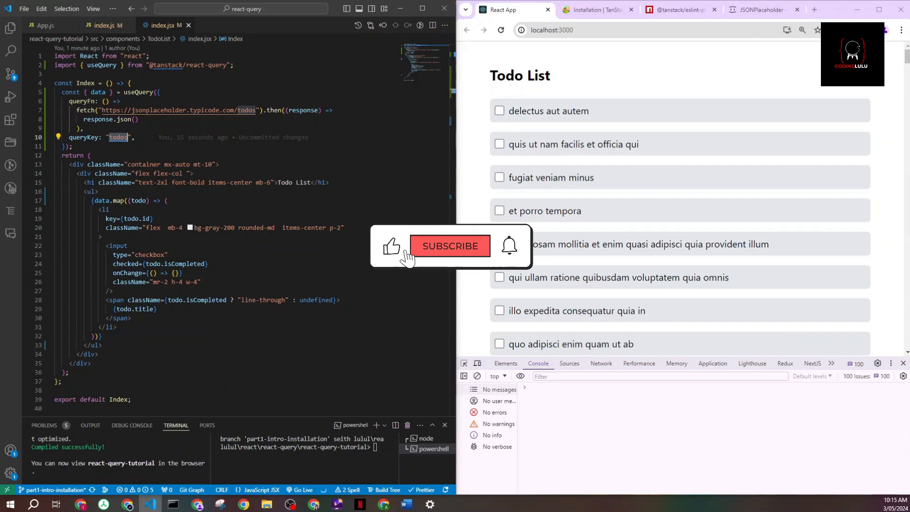
pyautogui.click(450, 246)
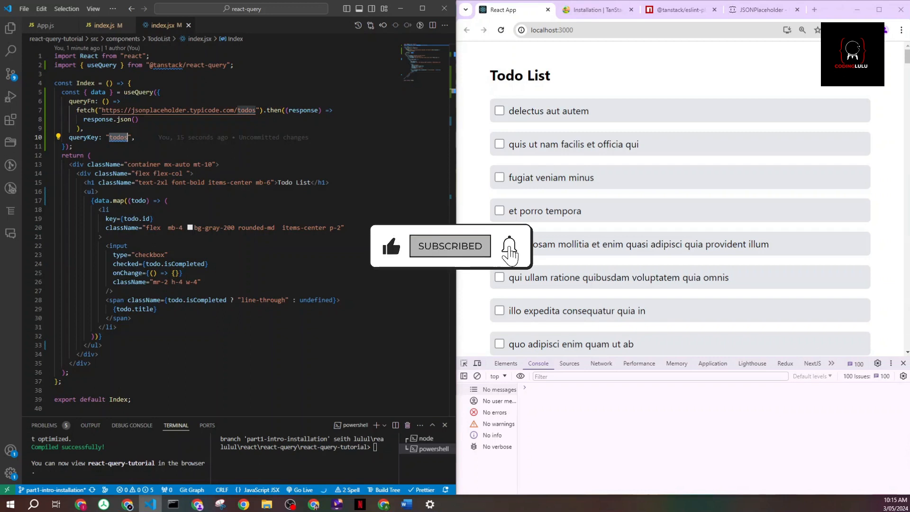